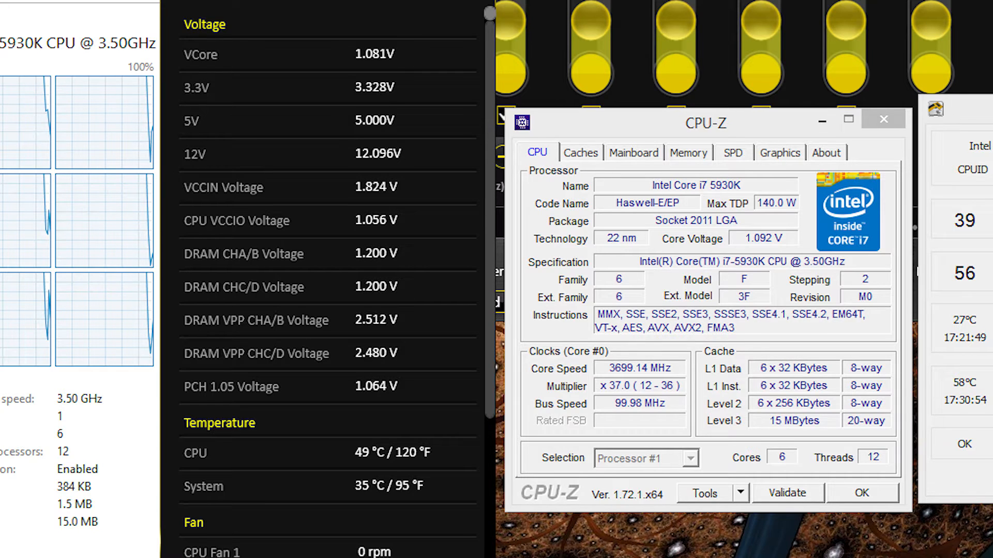
# Review the memory and processor details on the home screen, then enter the motherboard Settings menu.
pyautogui.click(689, 153)
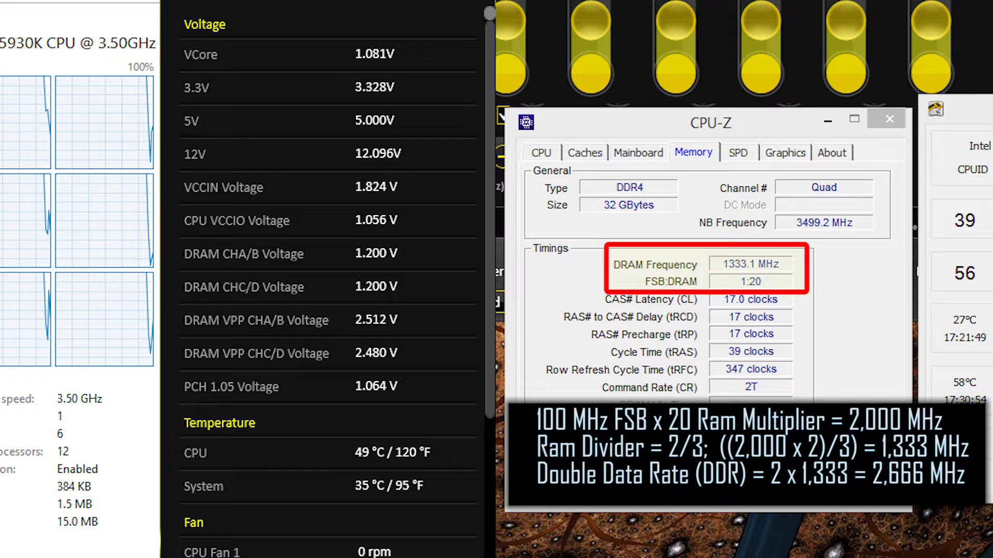
pyautogui.click(540, 153)
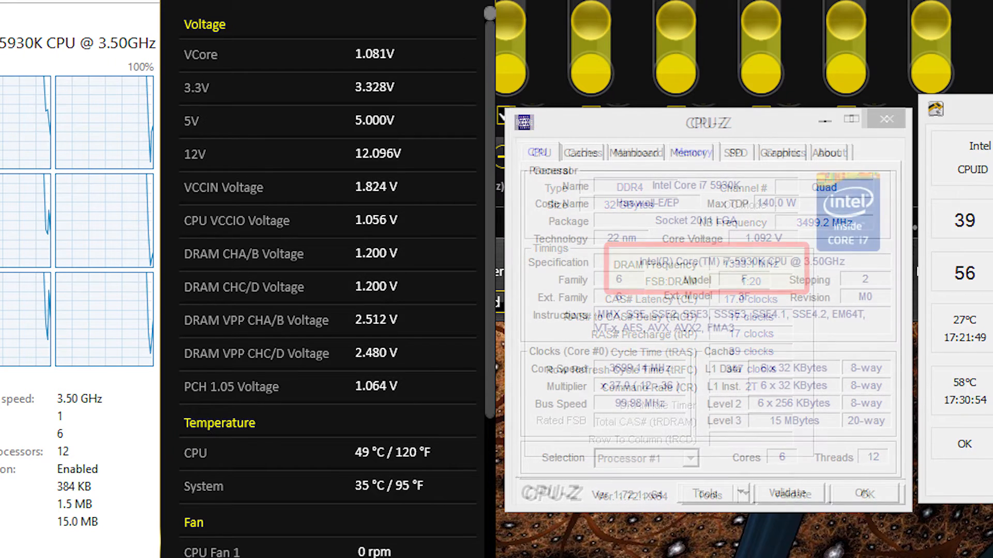
pyautogui.click(538, 151)
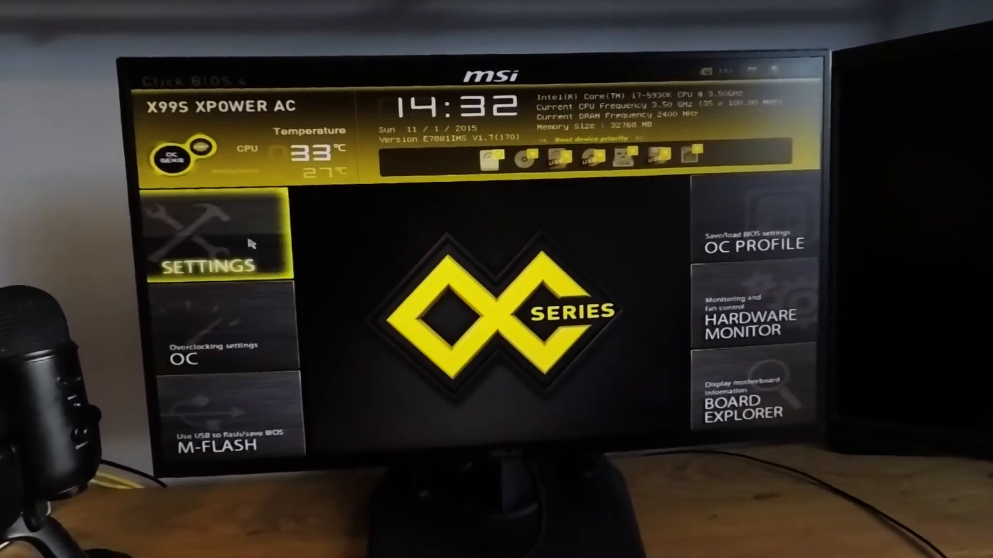
pyautogui.click(215, 240)
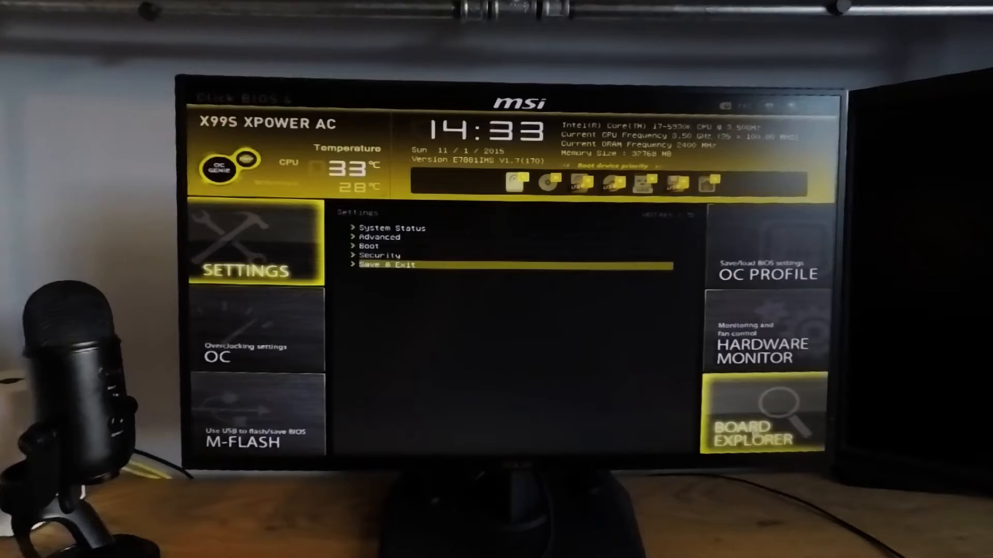
pyautogui.click(759, 422)
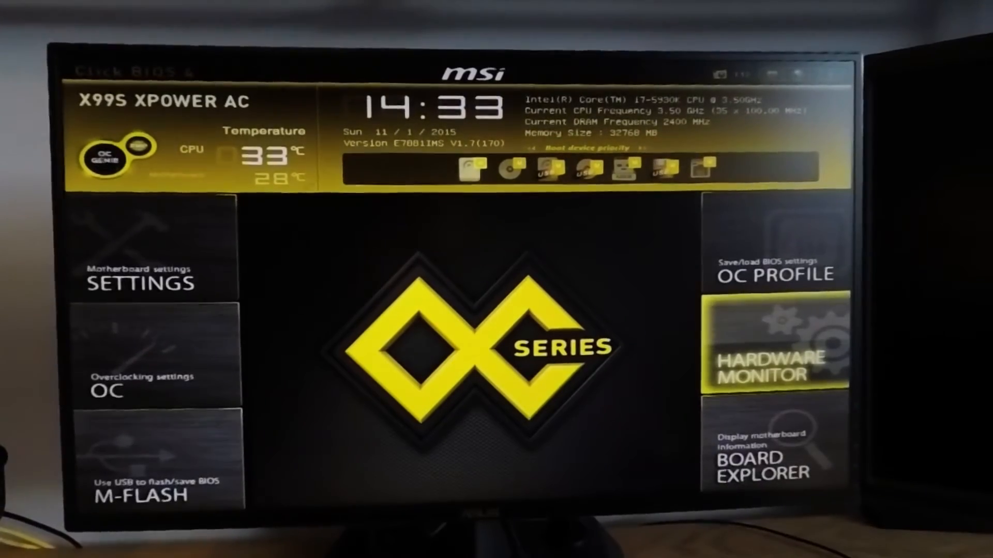
# Check the system temperature sensor in Hardware Monitor, close it and reach the Overclocking Profiles list.
pyautogui.click(774, 350)
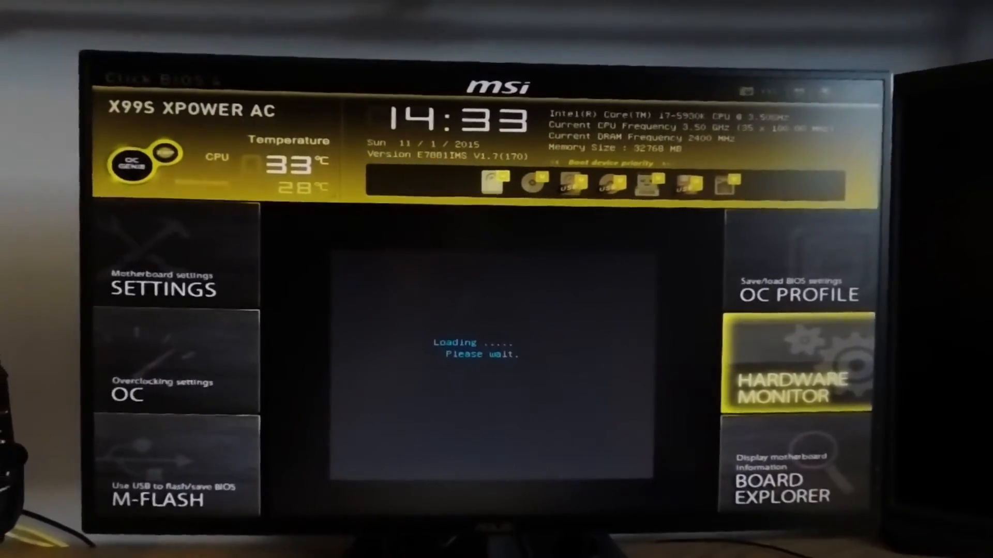
pyautogui.click(794, 371)
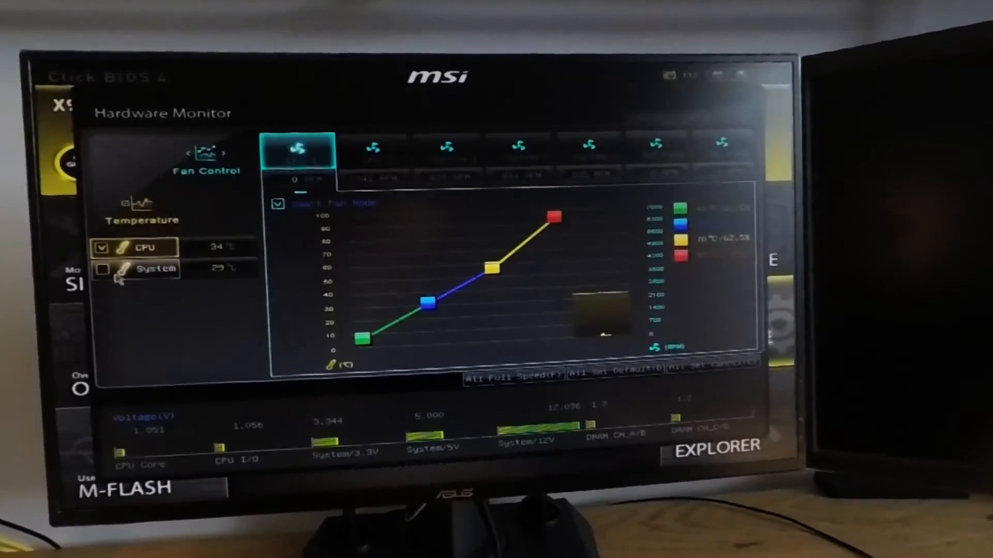
pyautogui.click(99, 269)
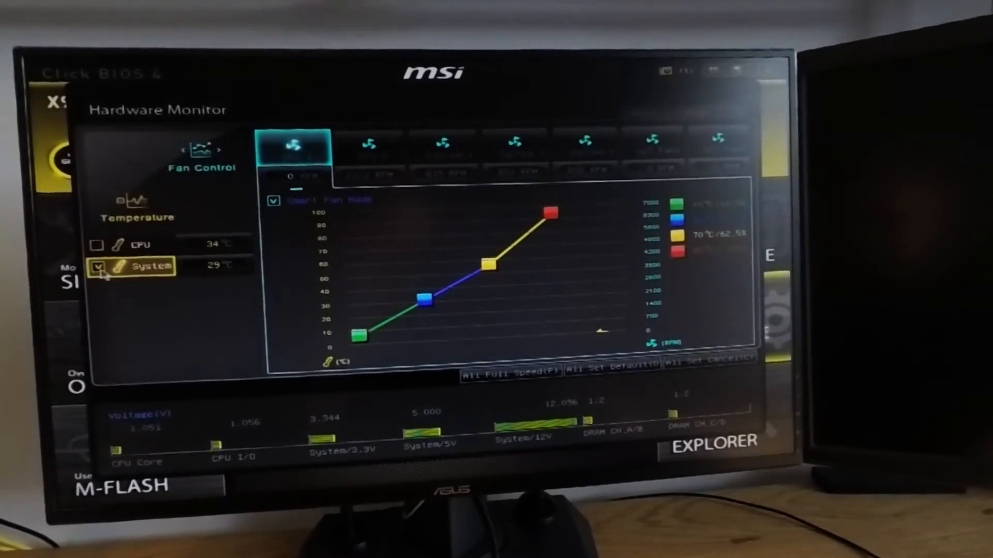
pyautogui.click(96, 244)
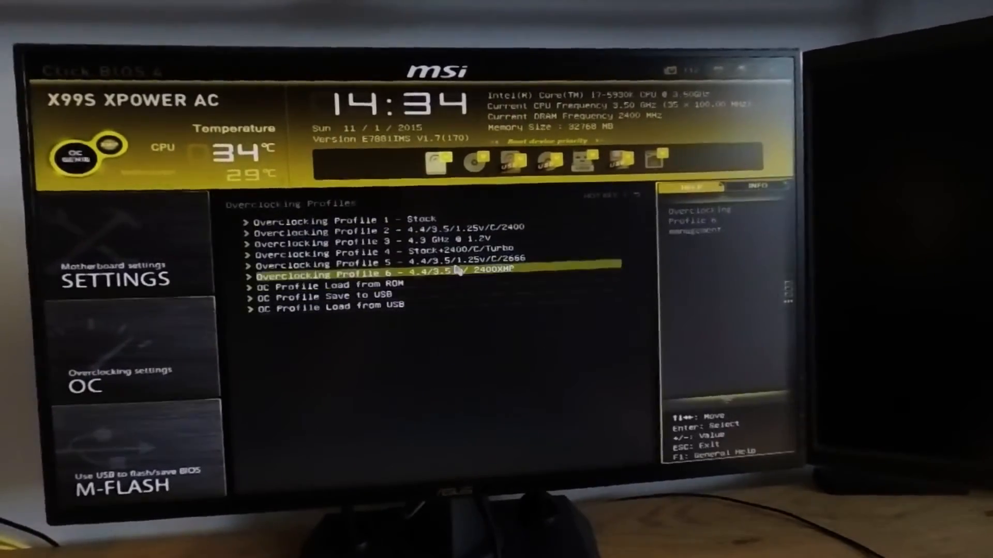
# Inspect Profile 6, then load Overclocking Profile 5 (4.4/3.5/1.25 V/2666) and confirm YES.
pyautogui.press('Up')
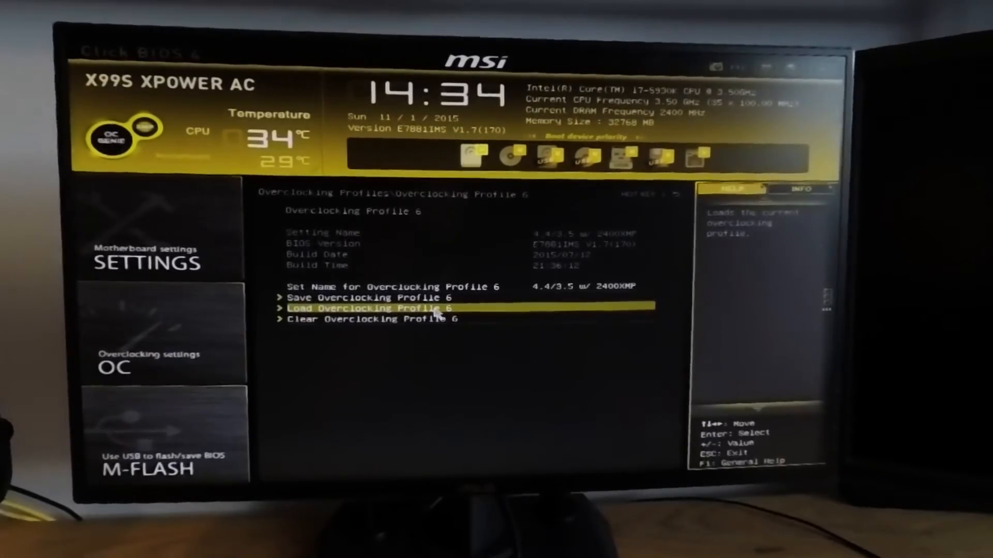
pyautogui.press('Up')
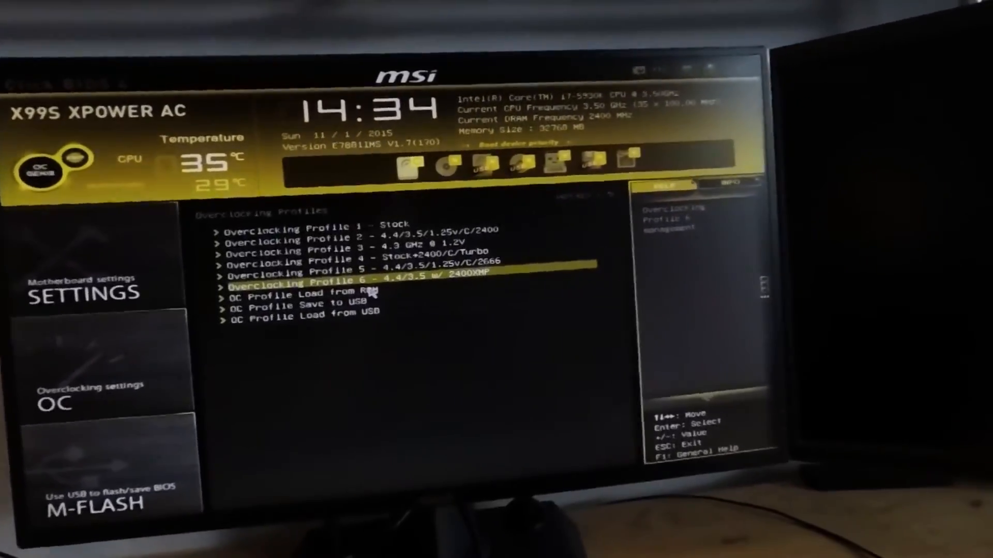
pyautogui.press('Up')
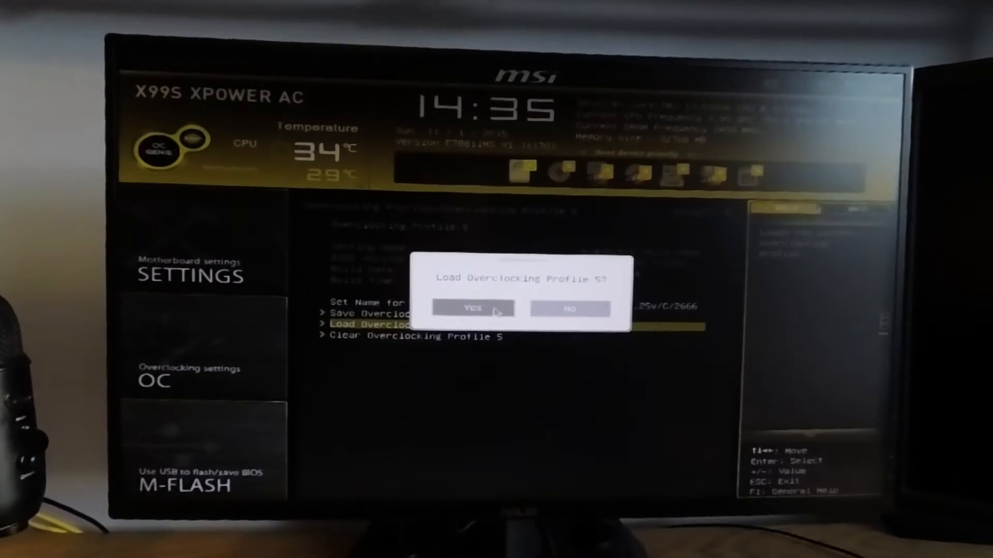
pyautogui.click(472, 308)
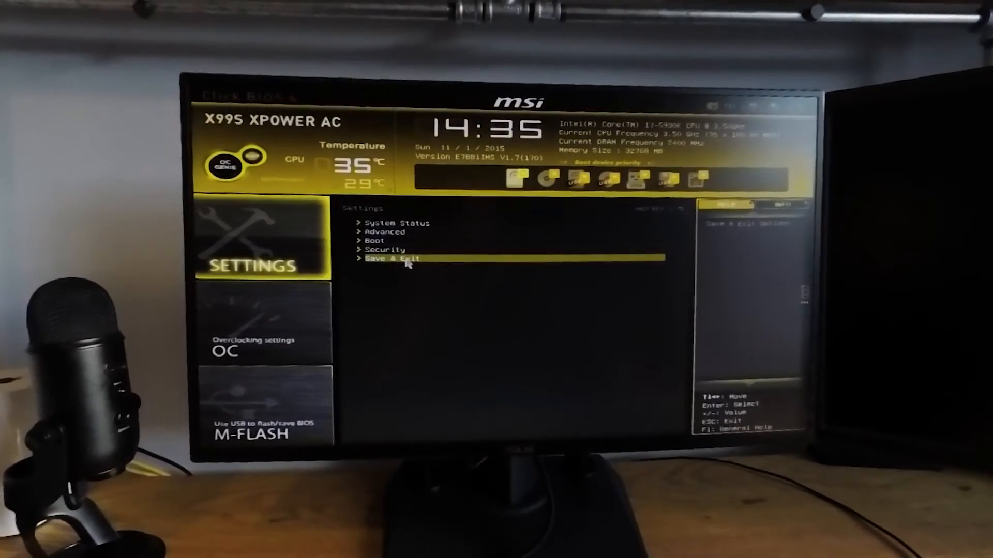
pyautogui.click(404, 258)
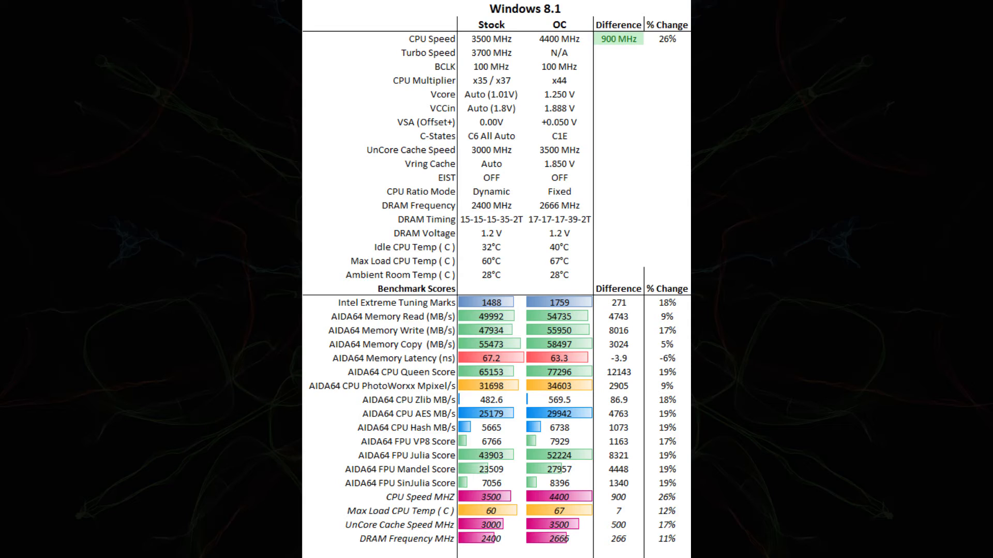
# Outline the Vring Cache row (Auto vs 1.850 V) in red on the comparison table.
pyautogui.click(511, 165)
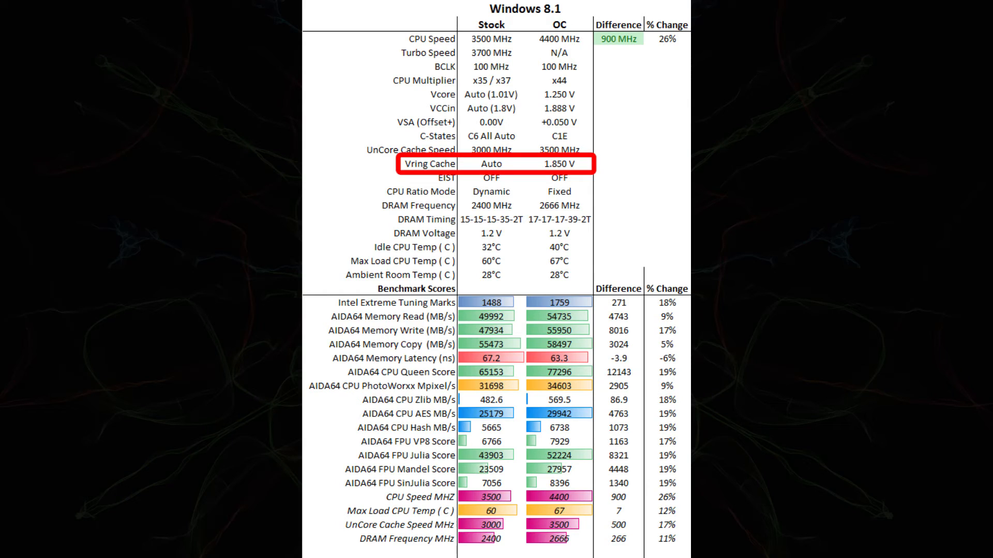